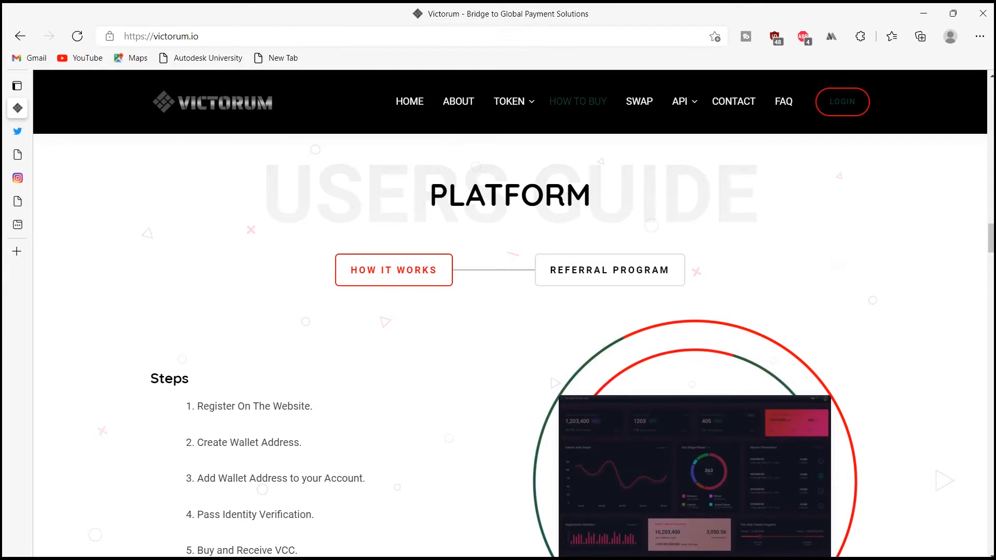
Scroll the victorum.io home page past the Users Guide to the CoinGecko price ticker and table
scroll(down, 3)
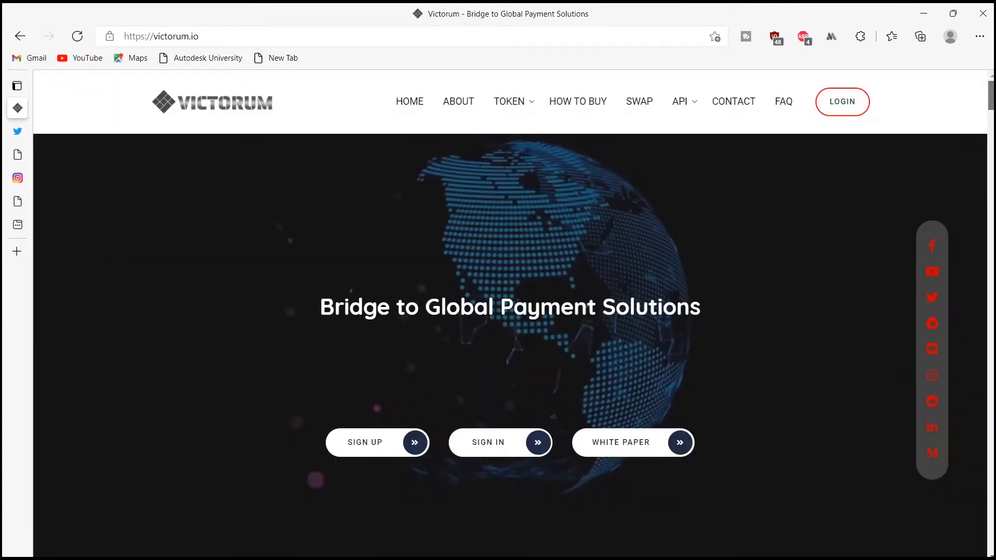
scroll(down, 3)
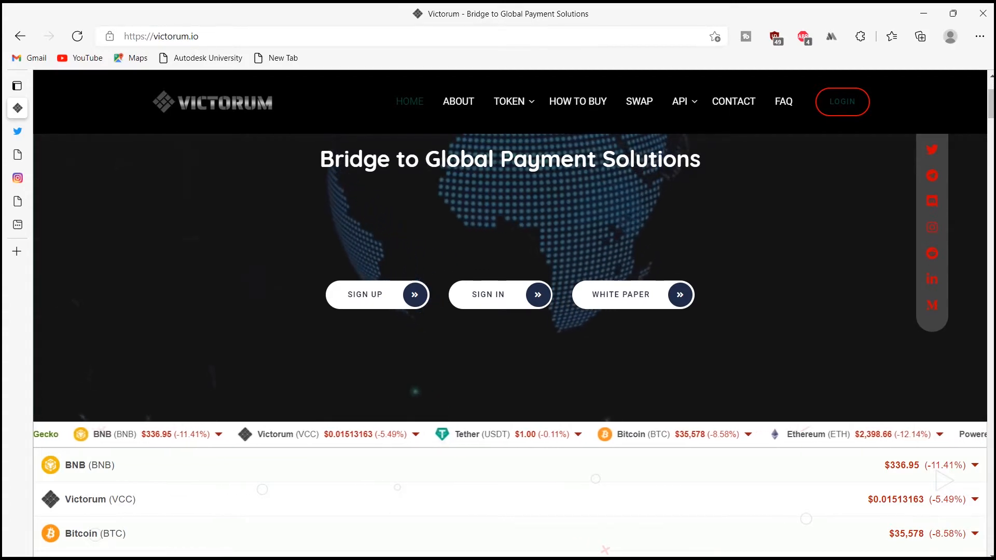
scroll(down, 3)
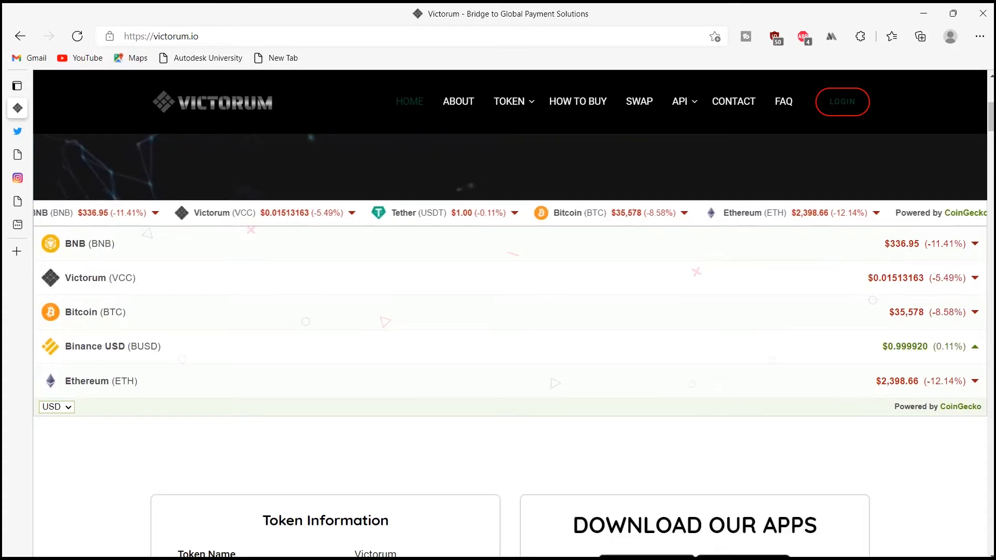
scroll(down, 3)
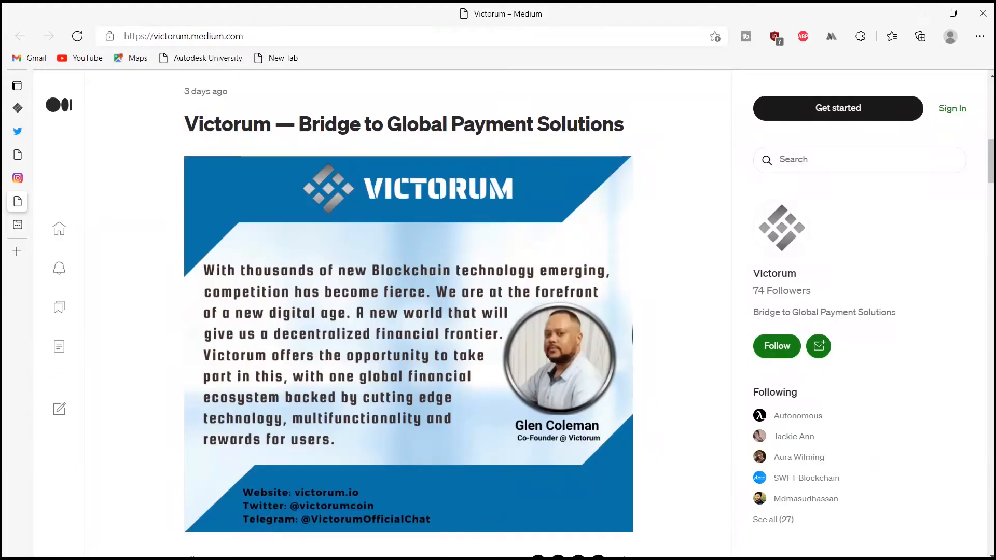
Scroll the victorum.medium.com feed through the trading competition, bounty campaign and ecosystem posts
scroll(up, 3)
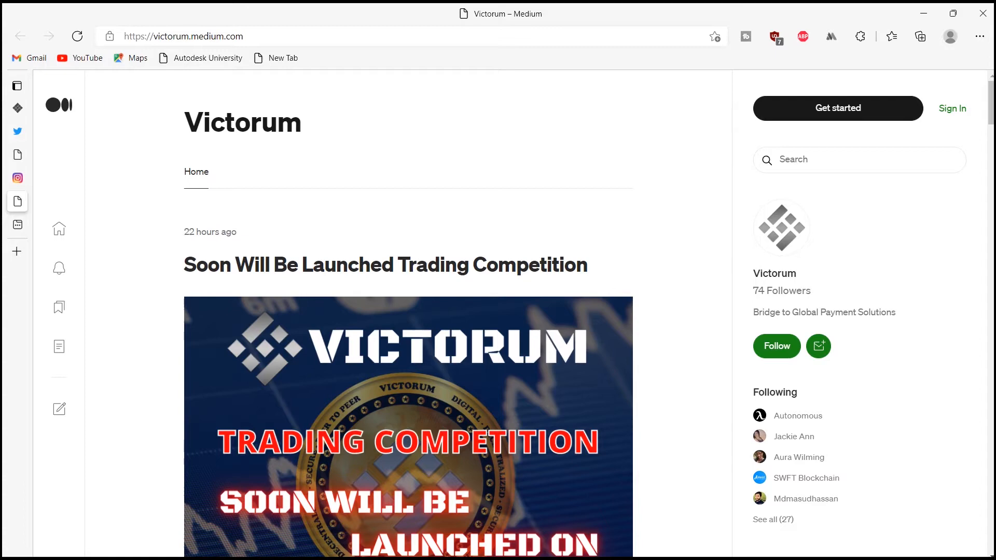
scroll(down, 3)
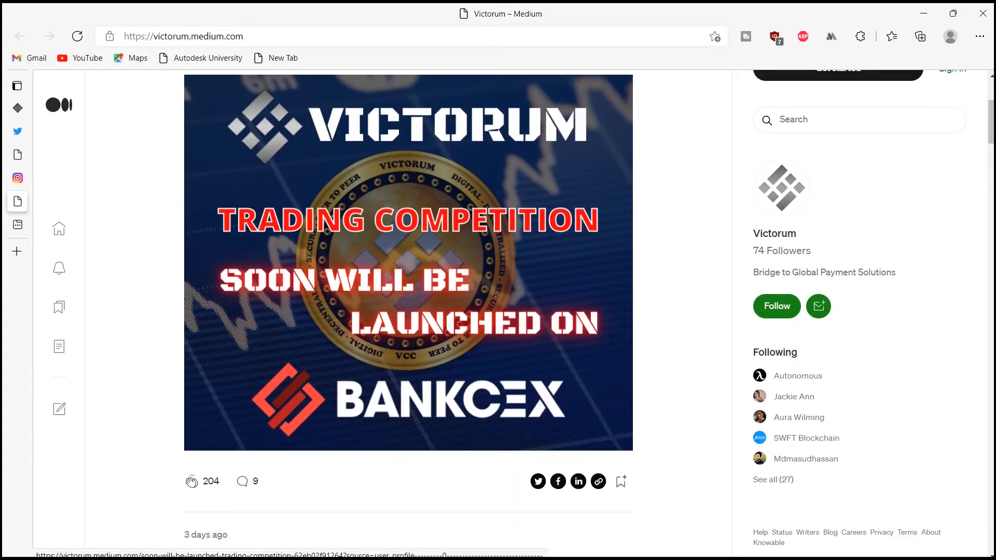
scroll(down, 3)
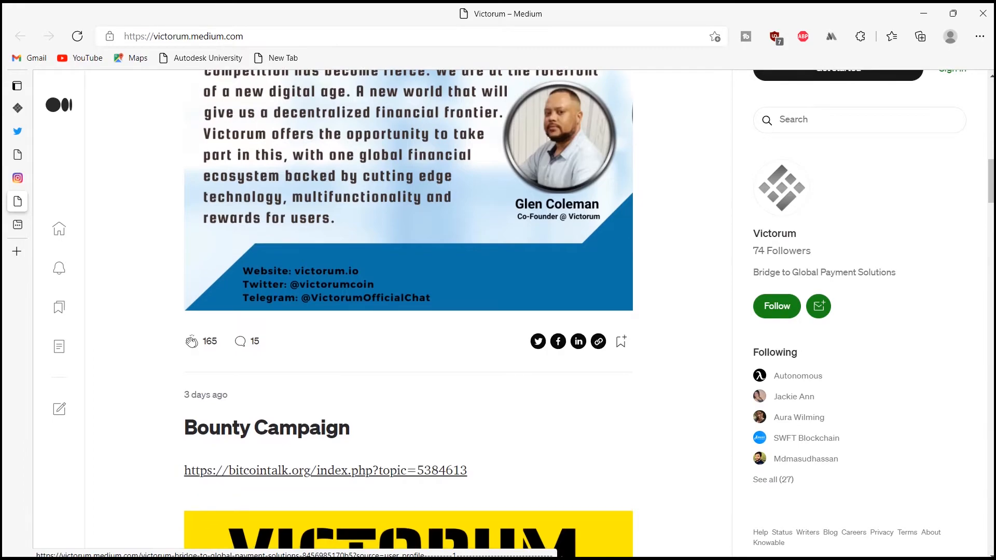
scroll(down, 3)
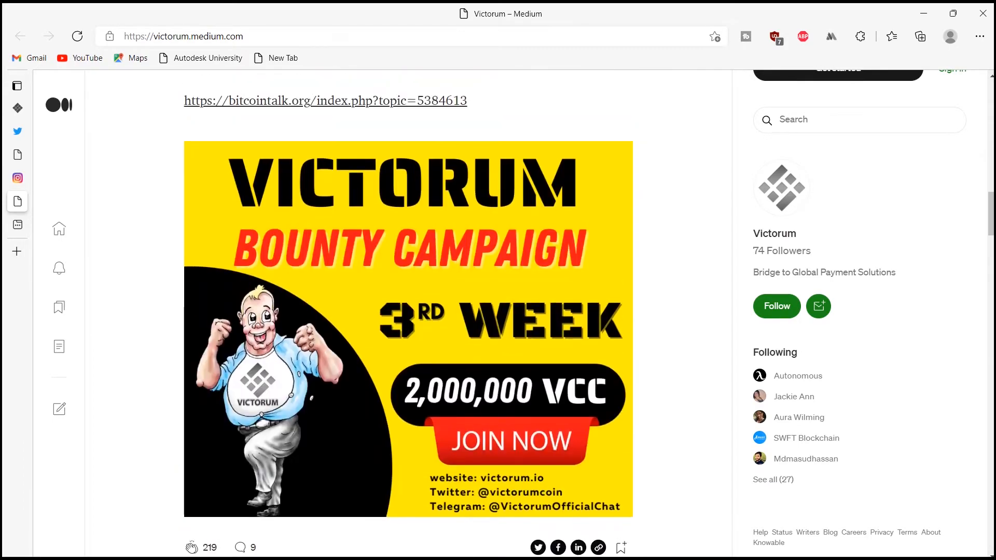
scroll(down, 3)
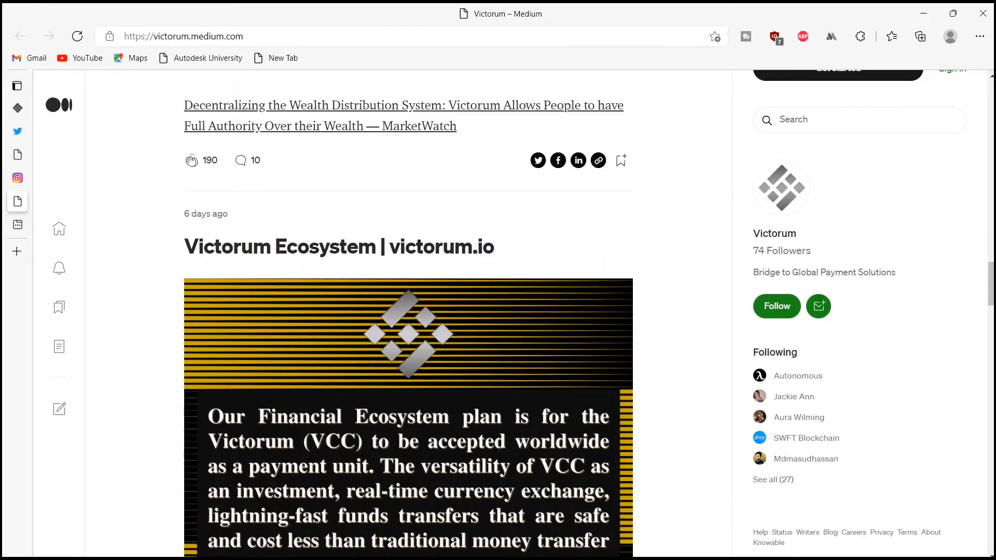
scroll(down, 3)
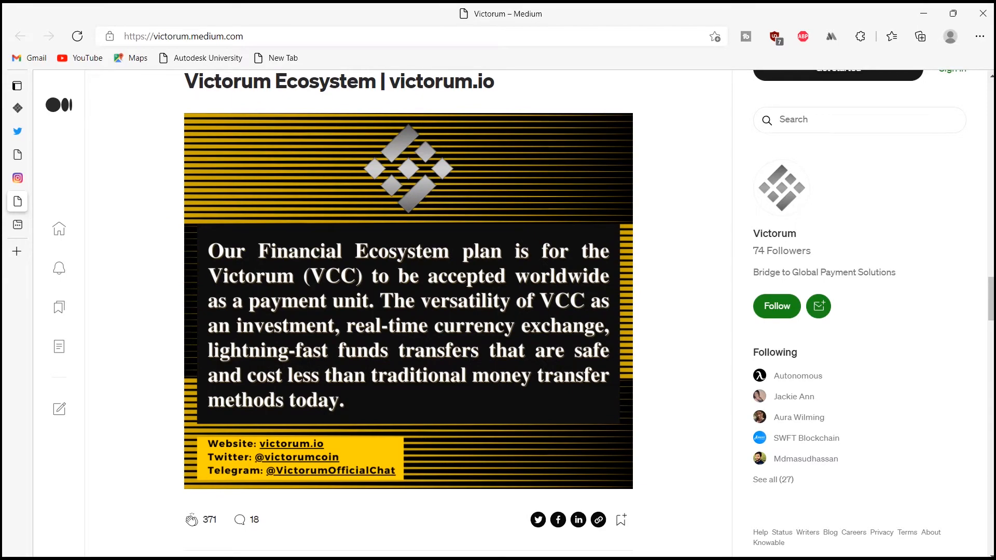
scroll(down, 3)
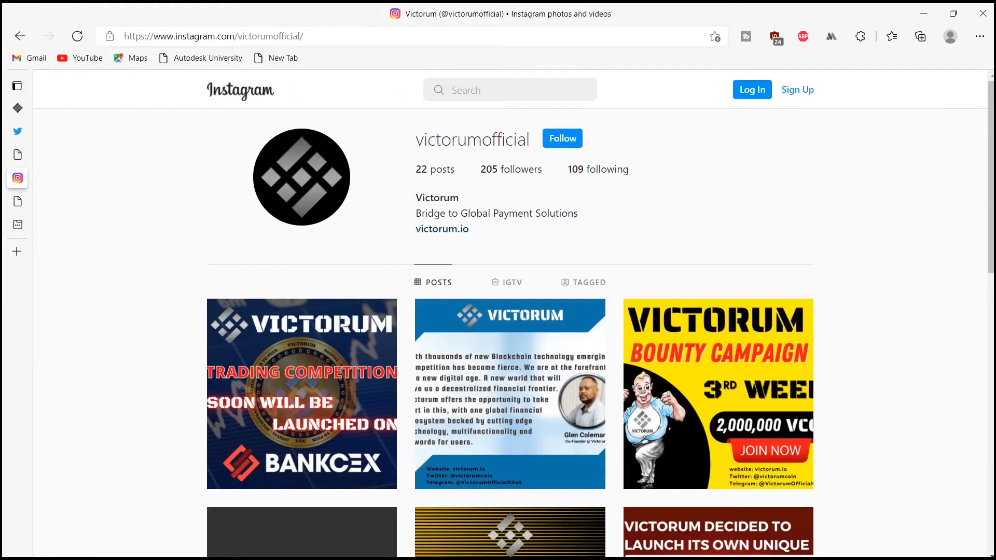
Scroll down the victorumofficial Instagram Posts grid
scroll(down, 3)
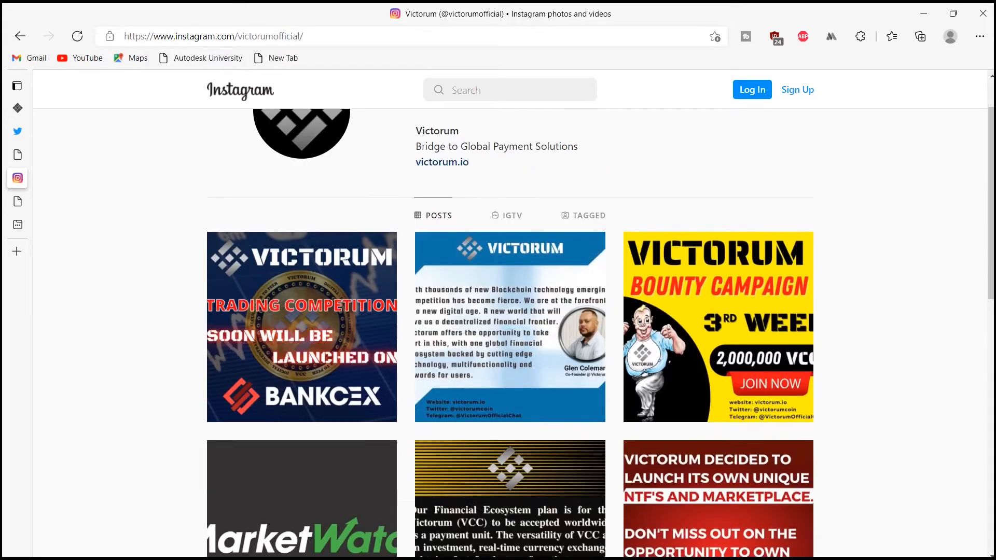
scroll(down, 3)
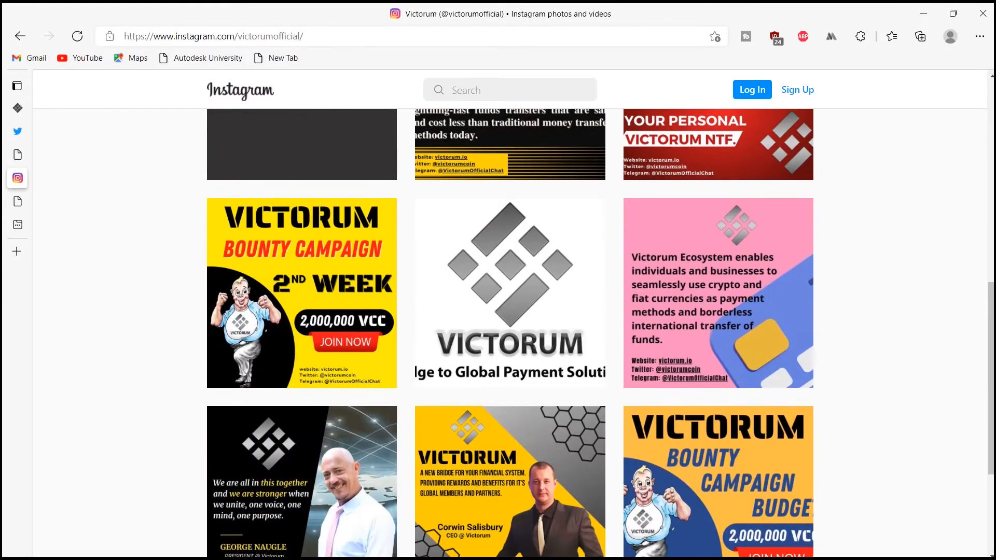
scroll(down, 3)
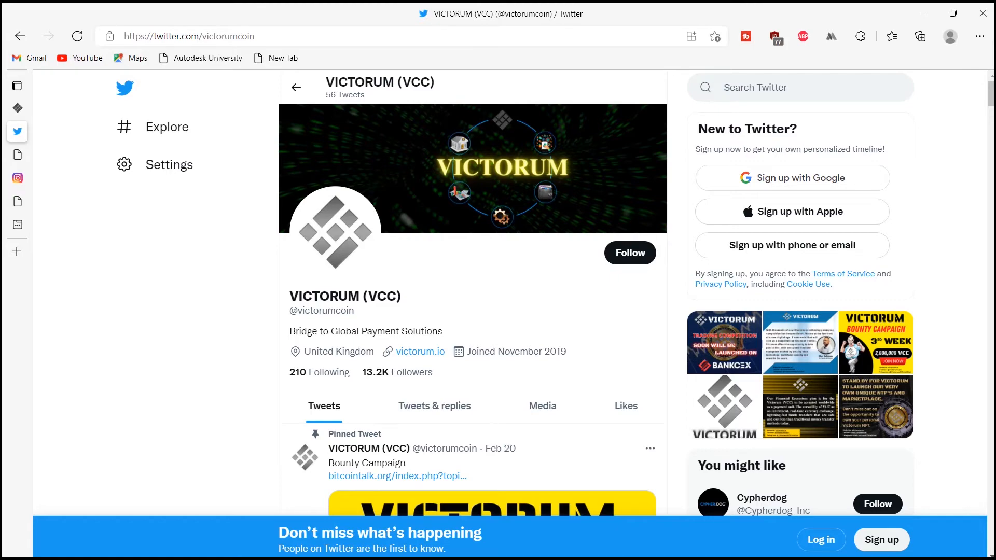
scroll(down, 3)
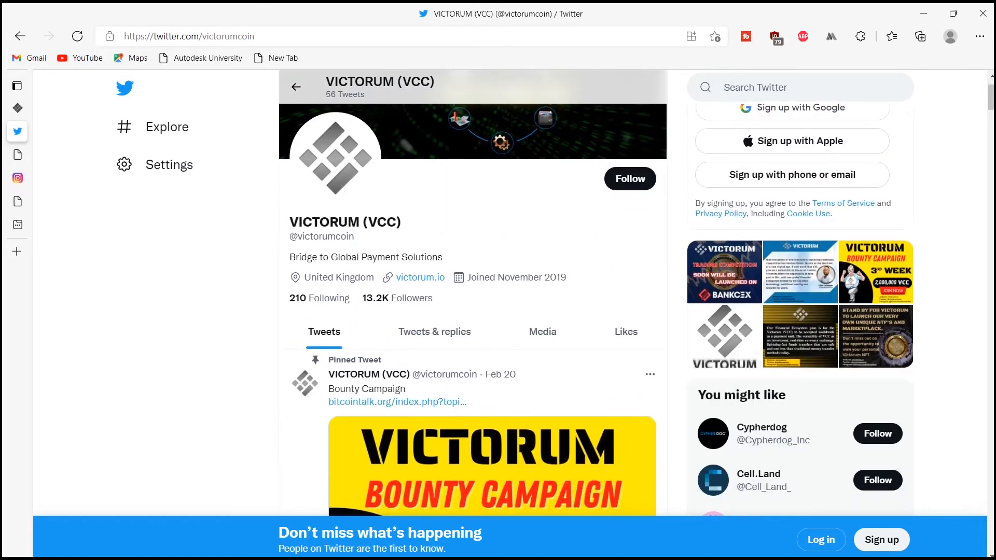
scroll(down, 3)
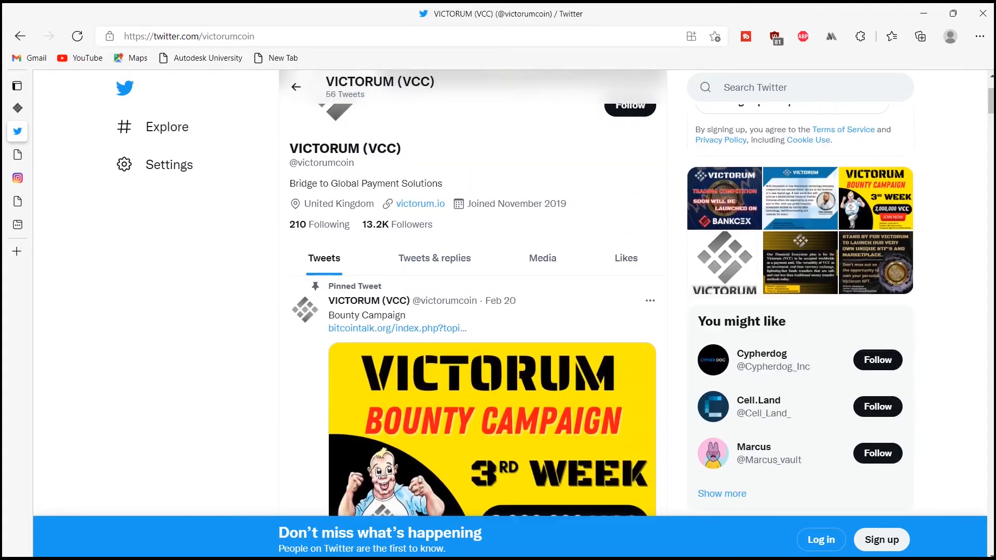
scroll(down, 3)
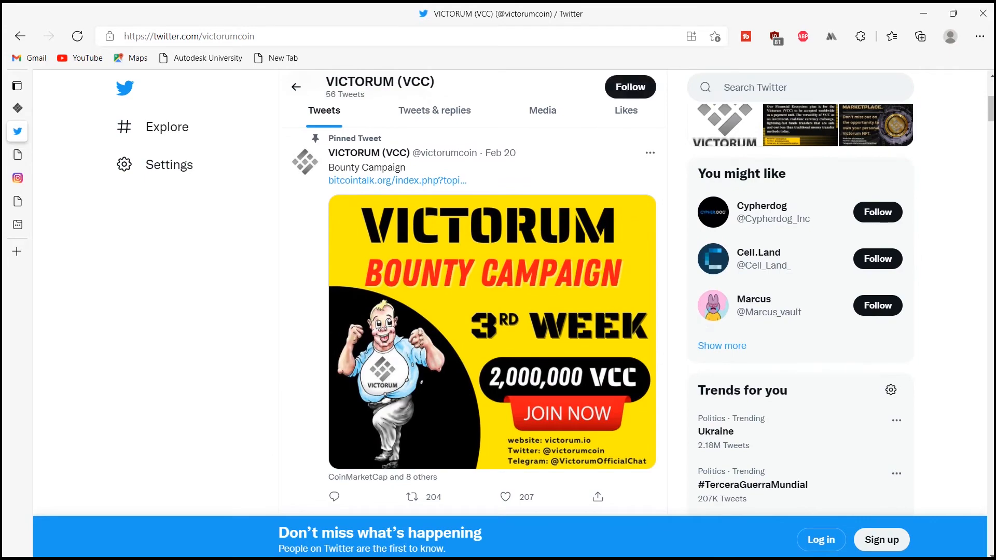
scroll(down, 3)
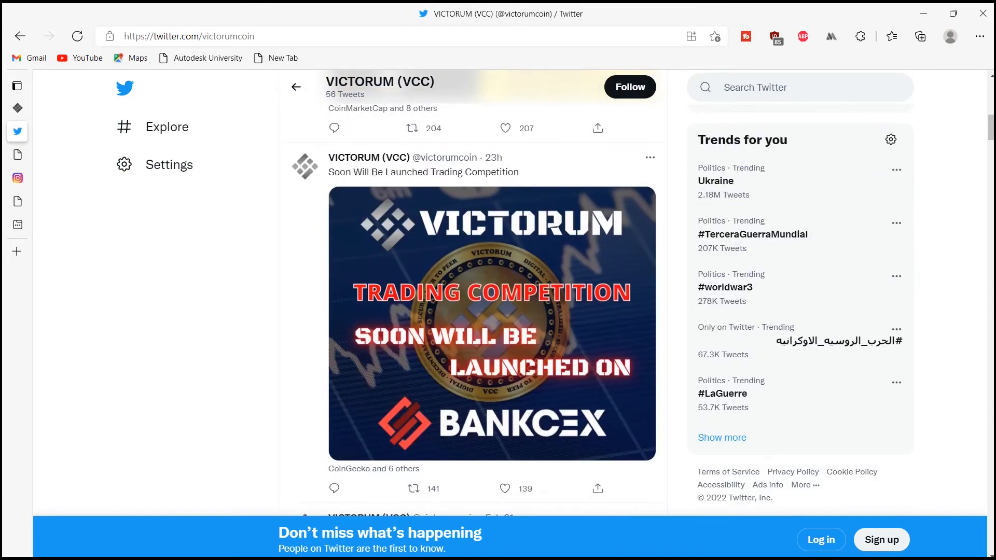
scroll(down, 3)
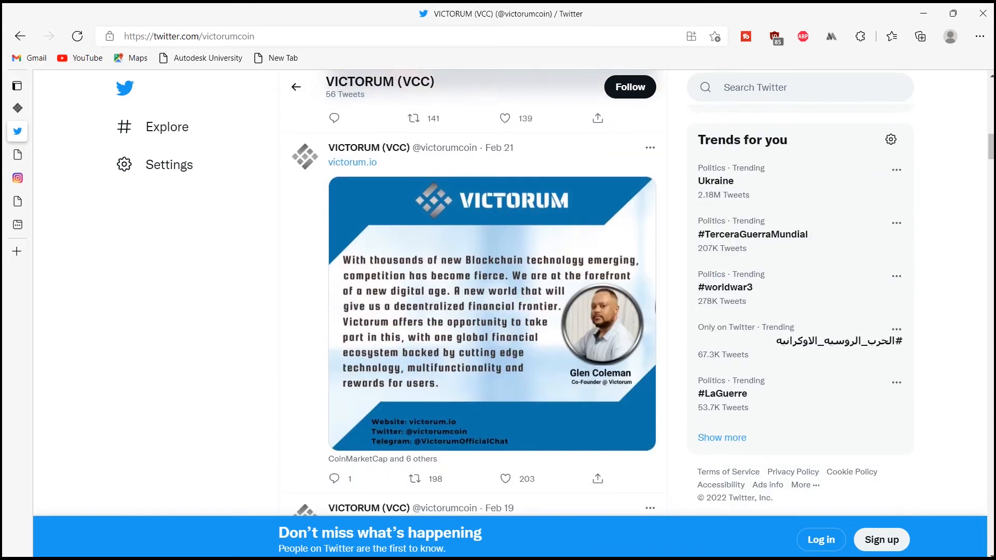
scroll(down, 3)
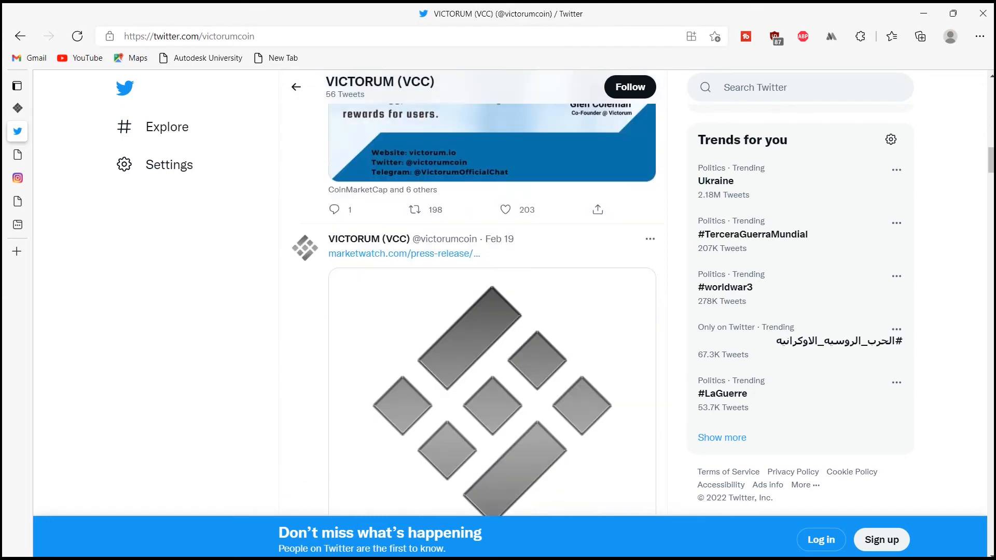
scroll(down, 3)
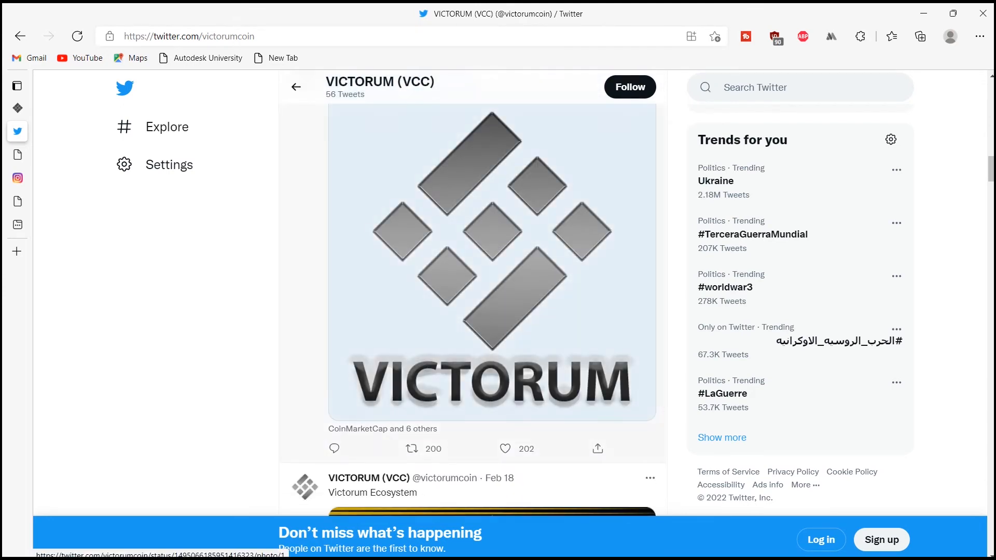
Open the photo in the Feb 19 logo tweet and keep browsing the timeline
click(492, 261)
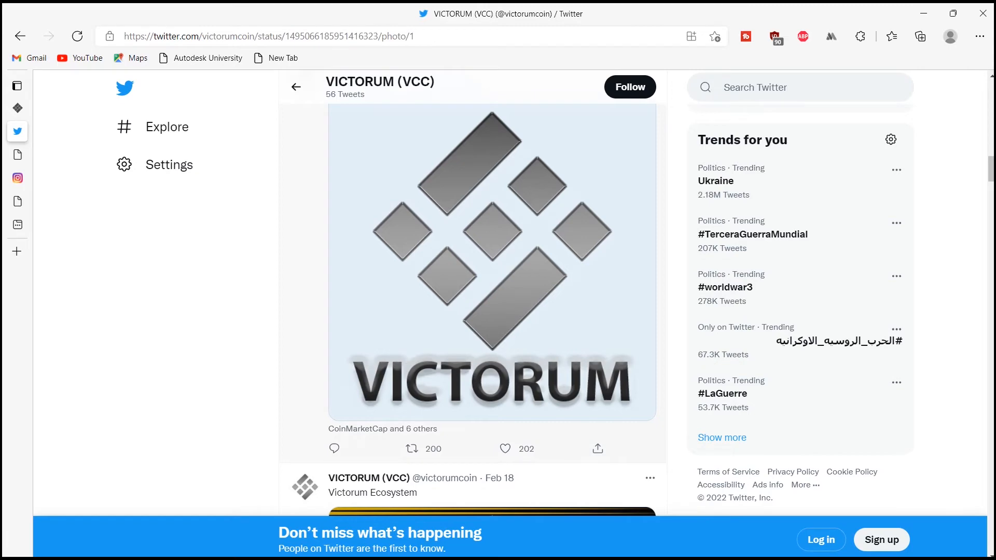
scroll(down, 3)
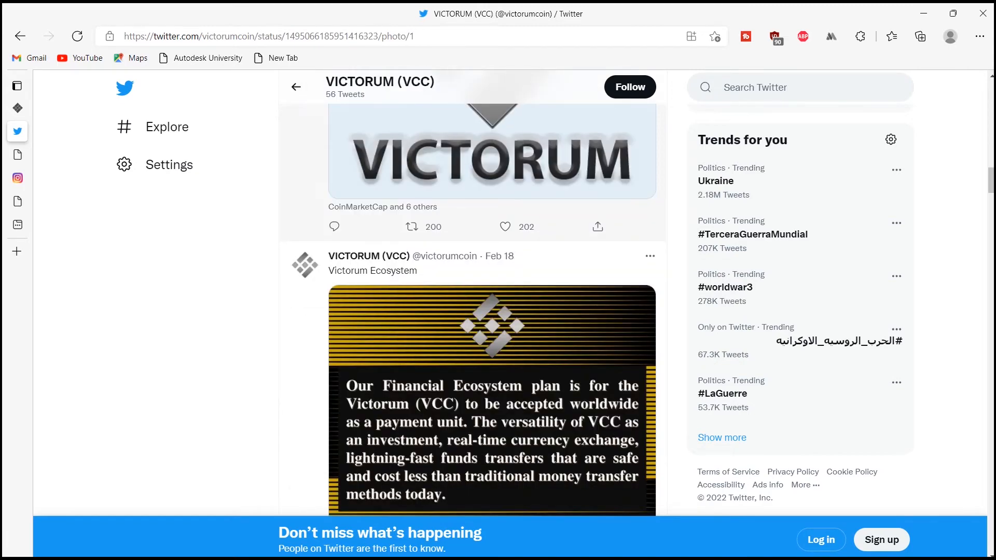
scroll(down, 3)
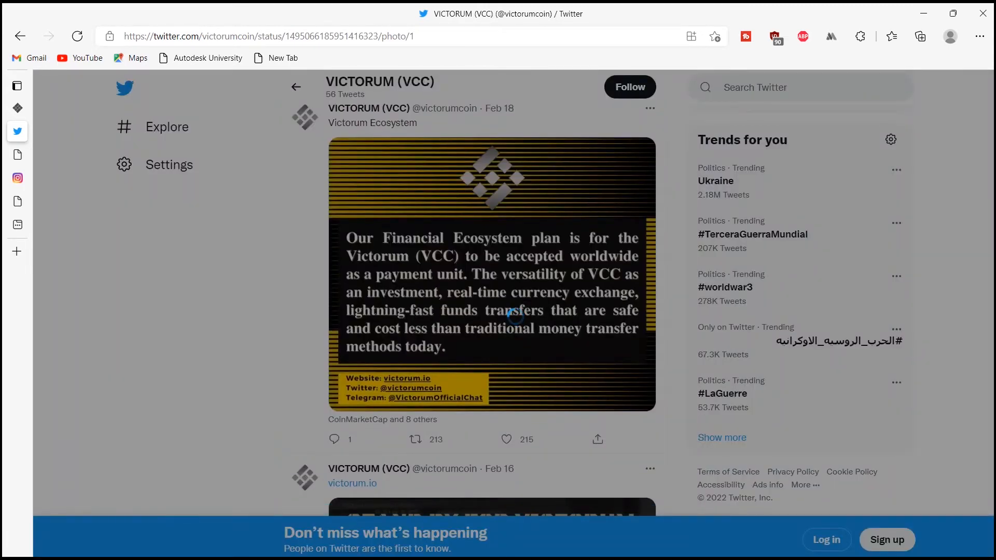
click(491, 274)
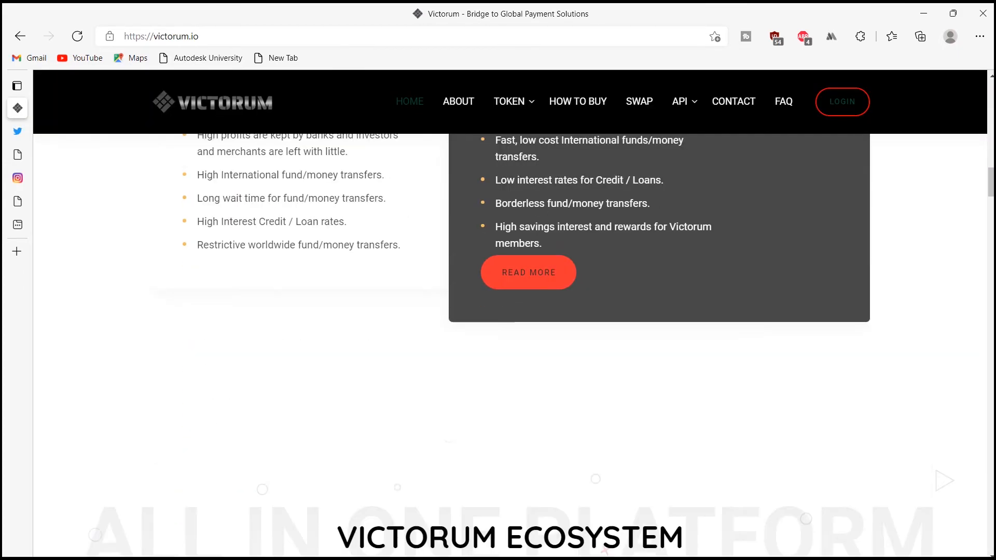
Scroll victorum.io past the feature lists to the Token Distribution donut chart percentages
scroll(down, 3)
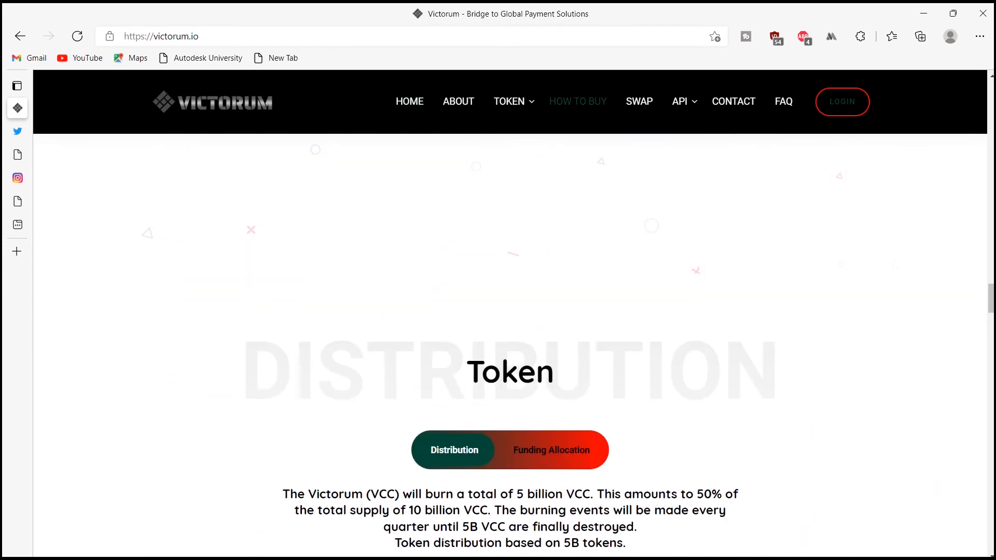
scroll(down, 3)
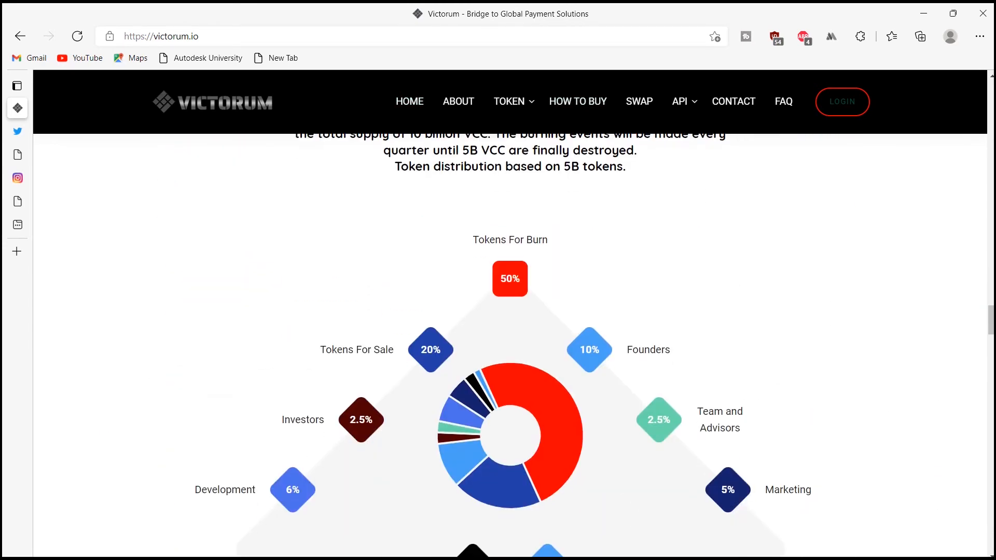
scroll(down, 3)
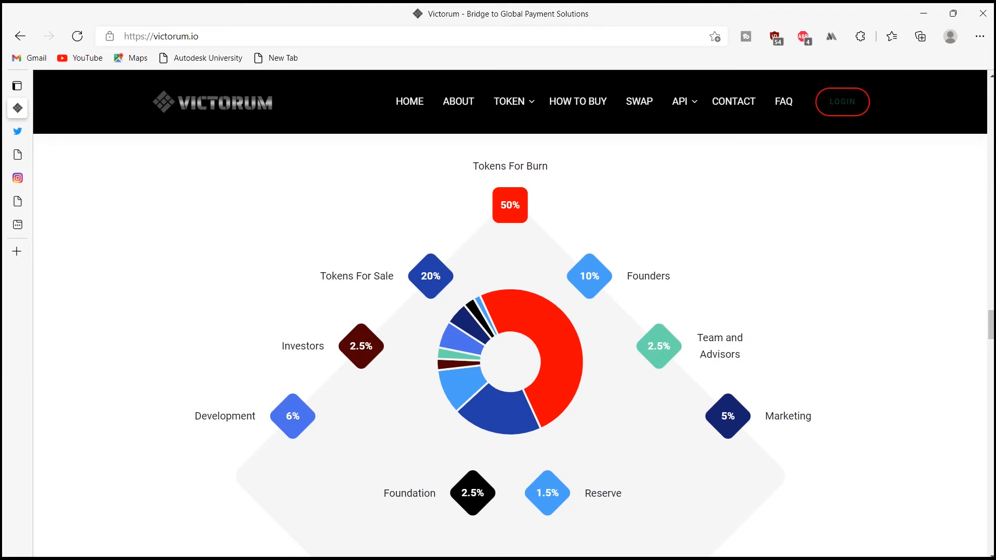
mouse_move(527, 337)
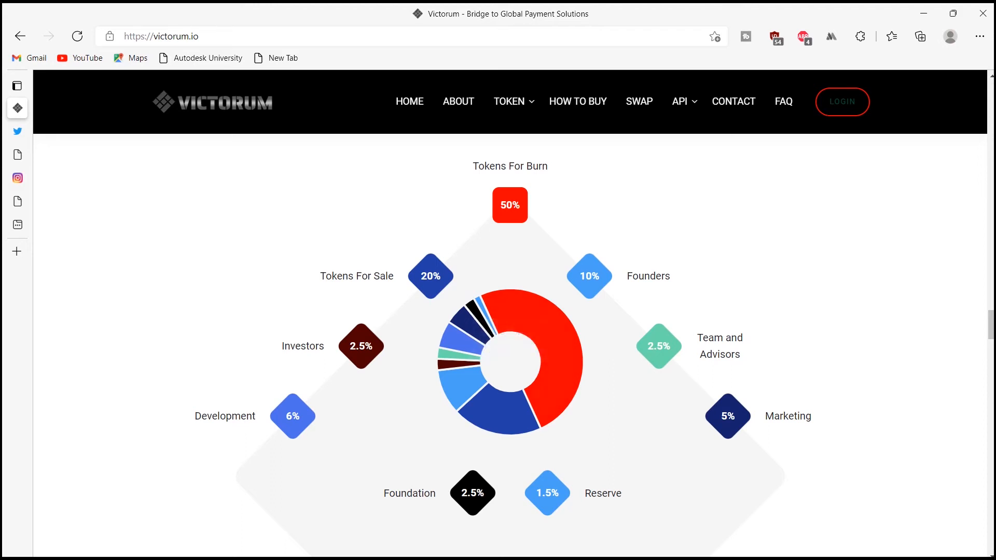
scroll(down, 3)
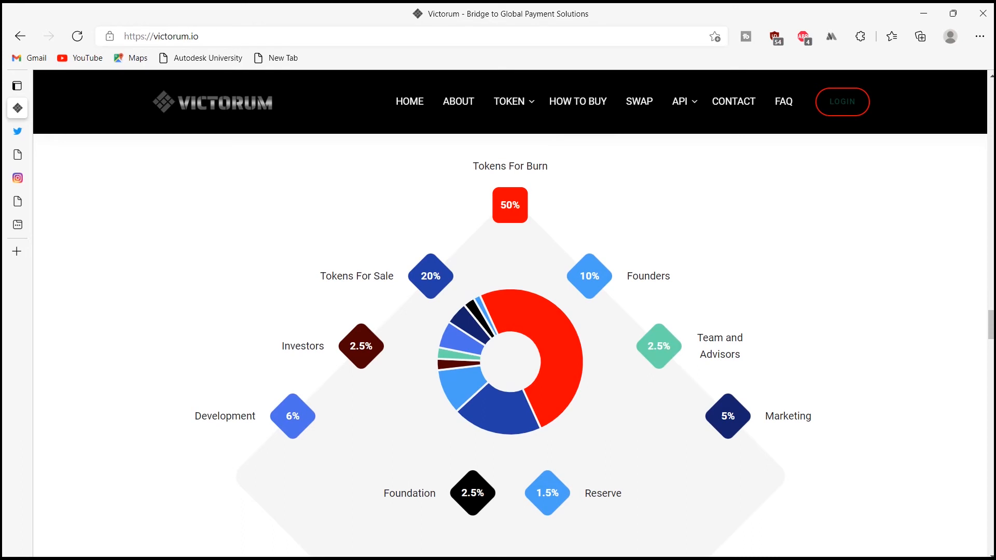
scroll(down, 3)
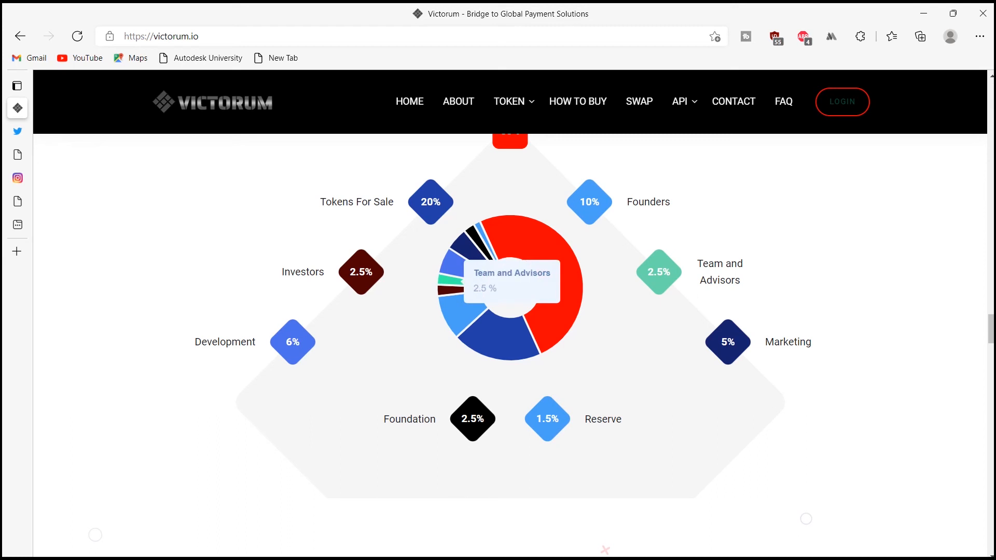
mouse_move(444, 289)
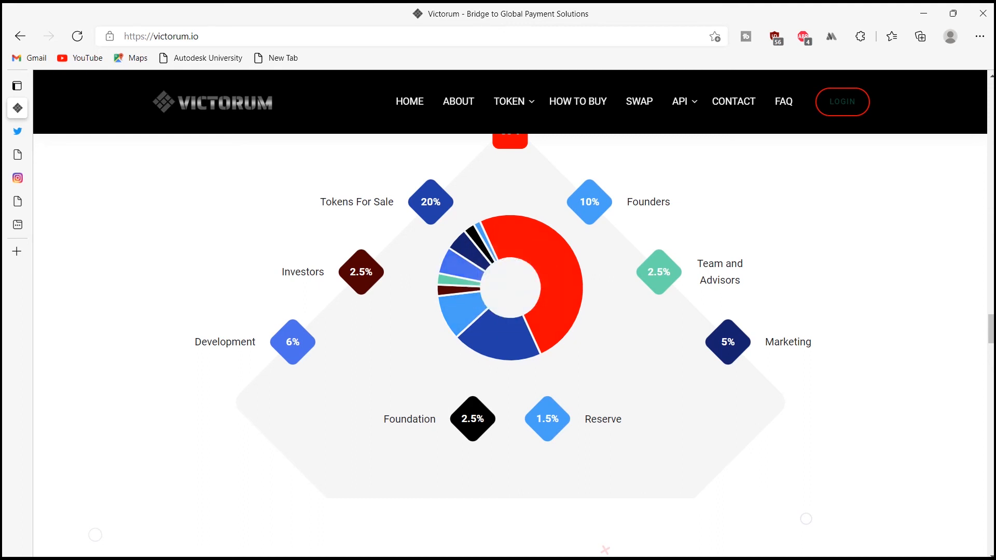
scroll(down, 3)
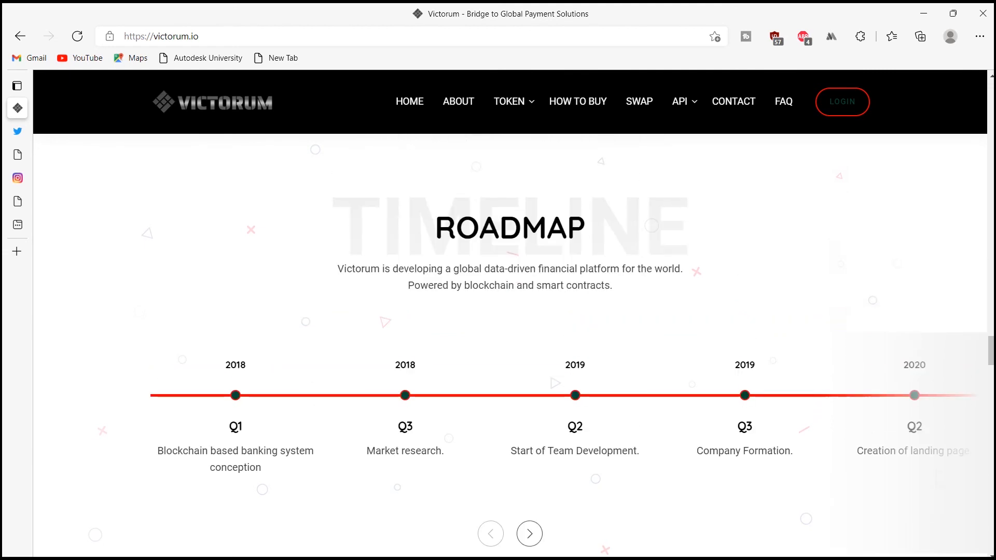
Scroll down to the Roadmap showing 2018–2020 milestones, from banking system conception to landing page
scroll(down, 3)
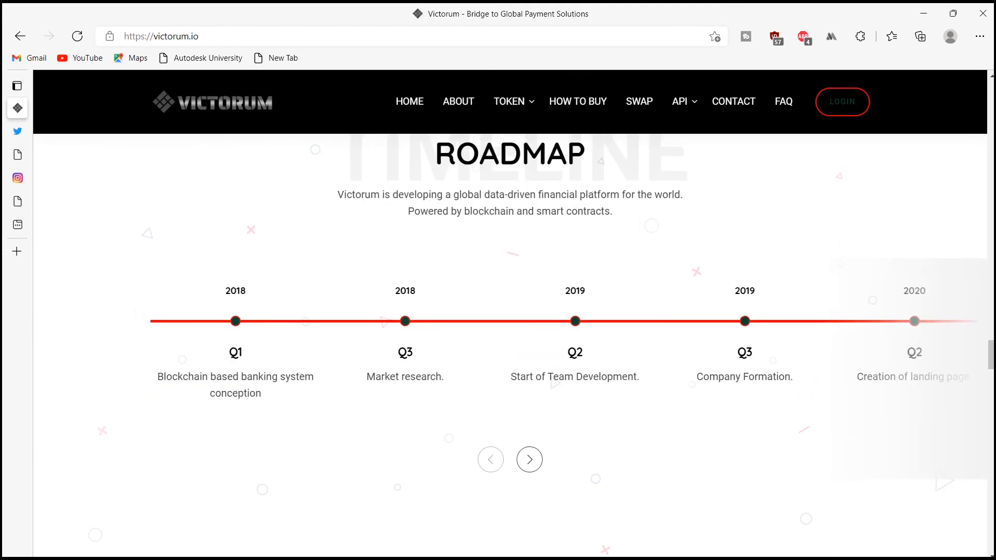